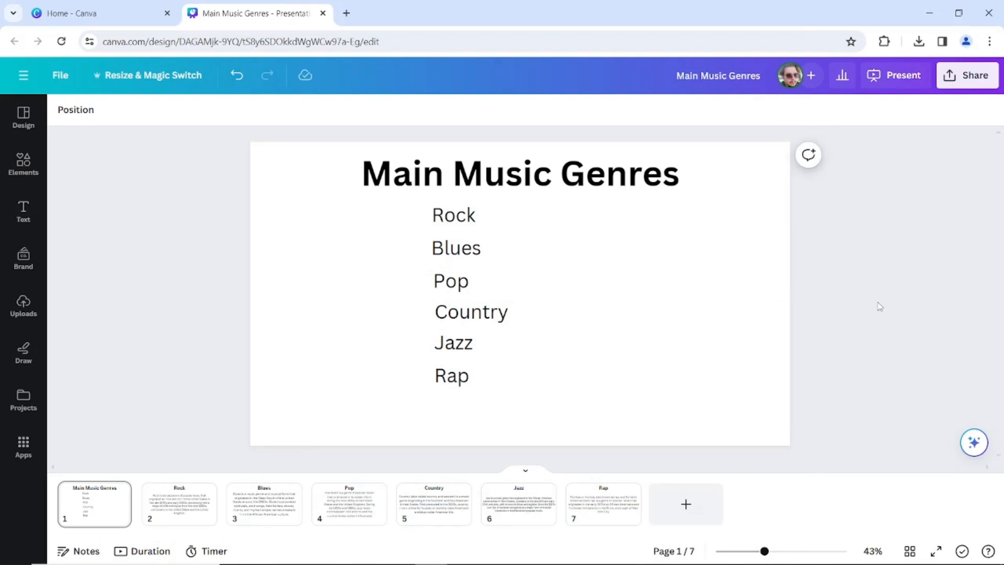
mouse_move(263, 506)
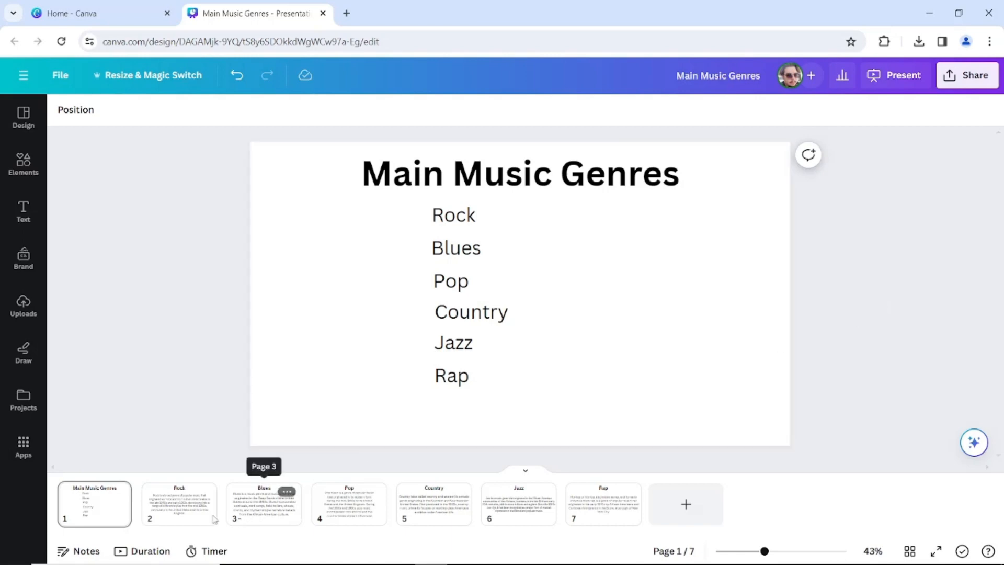
mouse_move(178, 506)
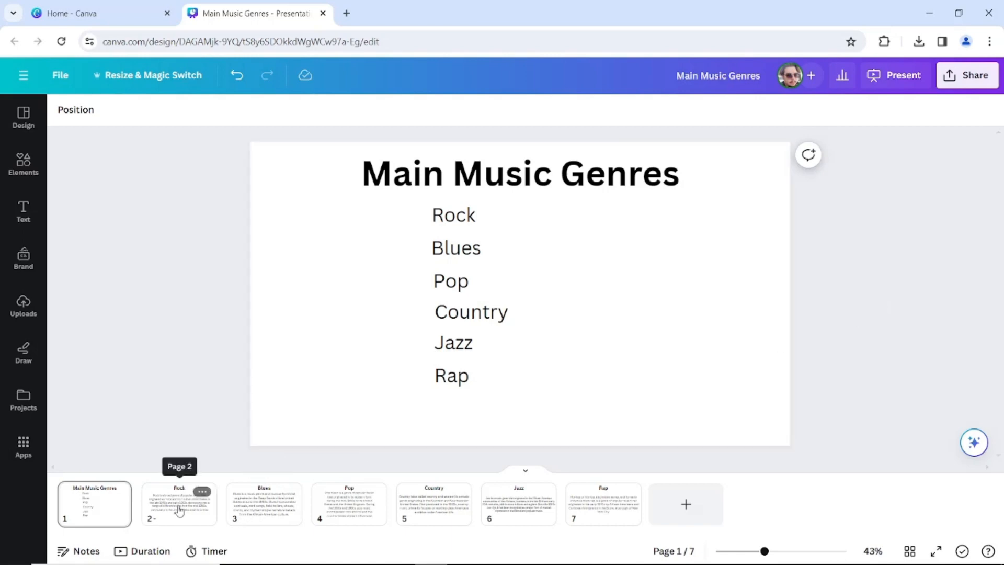
Step: Preview the Blues, Country and Jazz slides, then return to the title slide
left_click(263, 502)
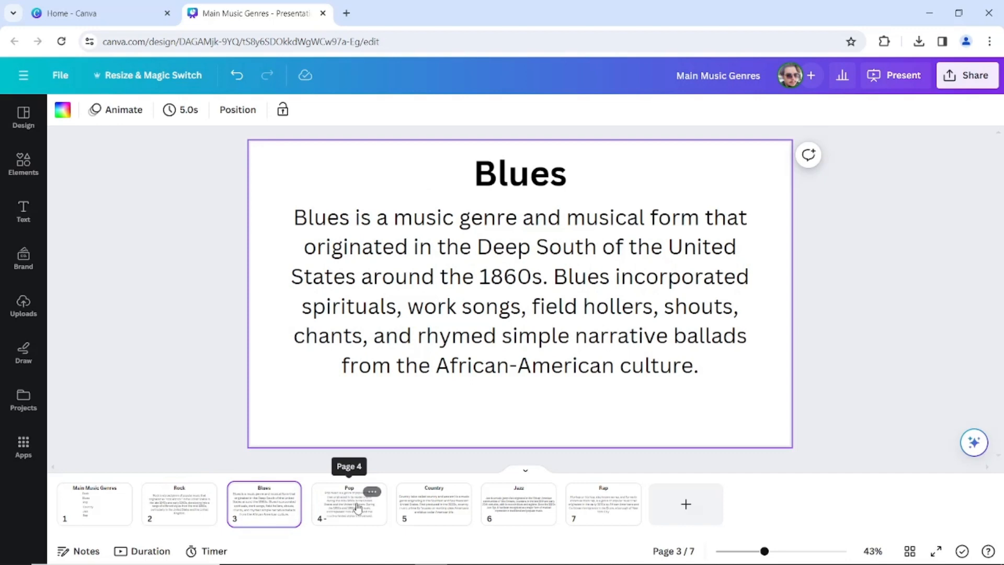
left_click(433, 504)
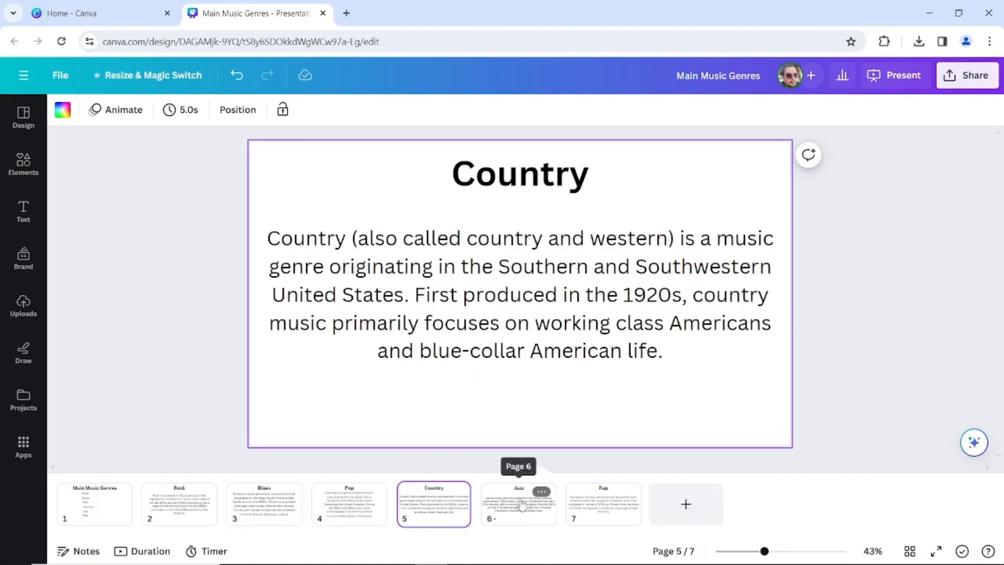
left_click(518, 504)
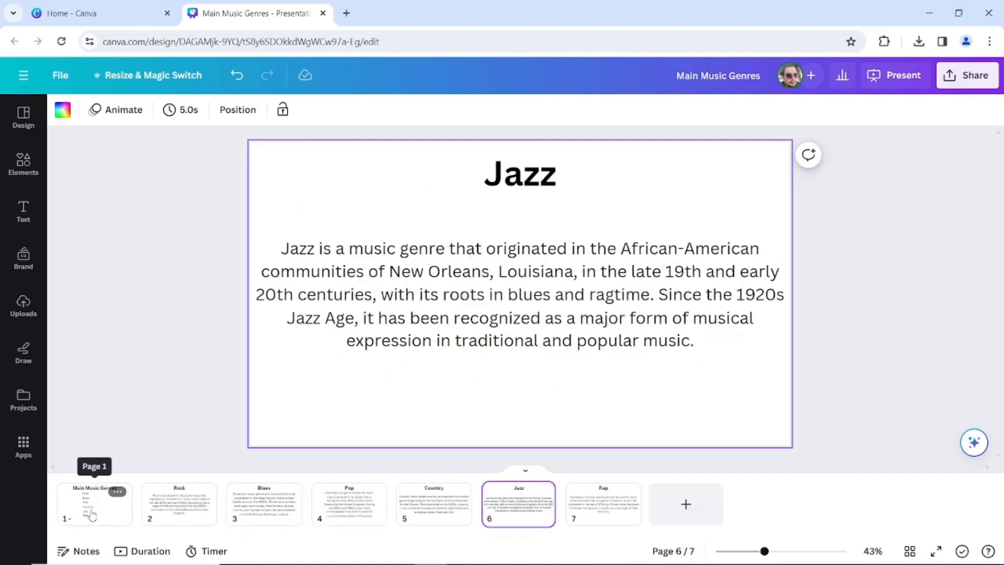
left_click(93, 503)
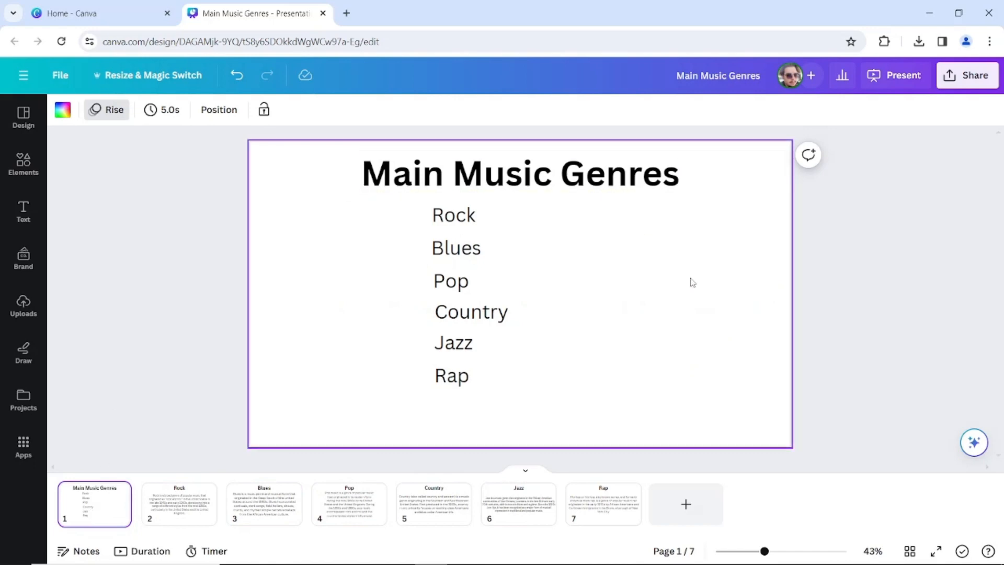
Step: Briefly present the deck full screen and exit back to the editor
left_click(895, 75)
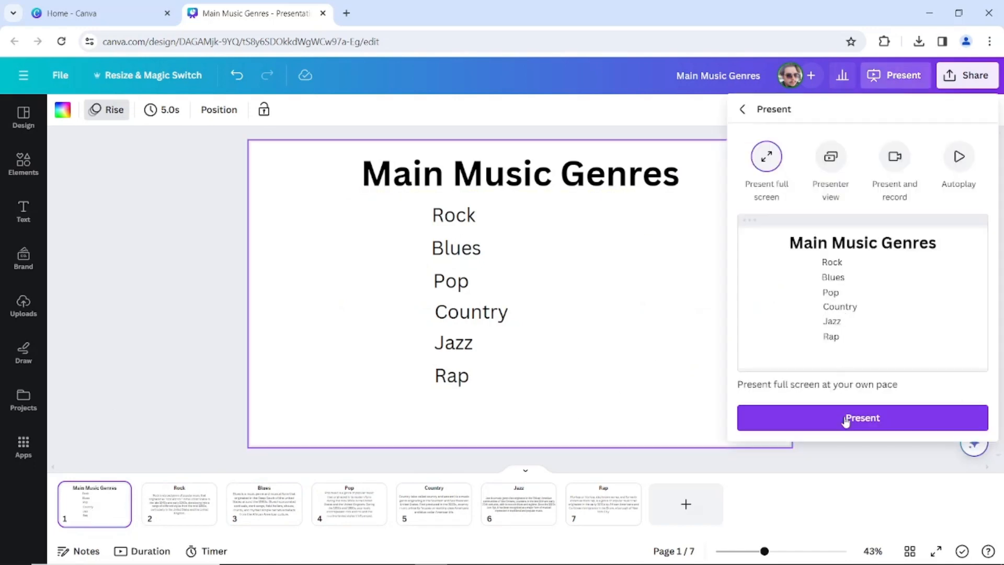
left_click(862, 417)
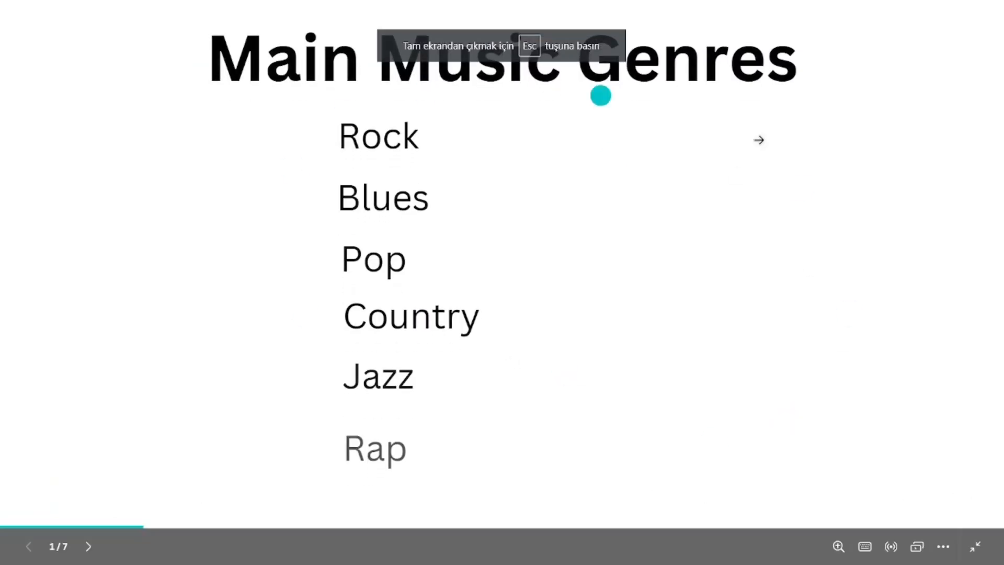
key("Escape")
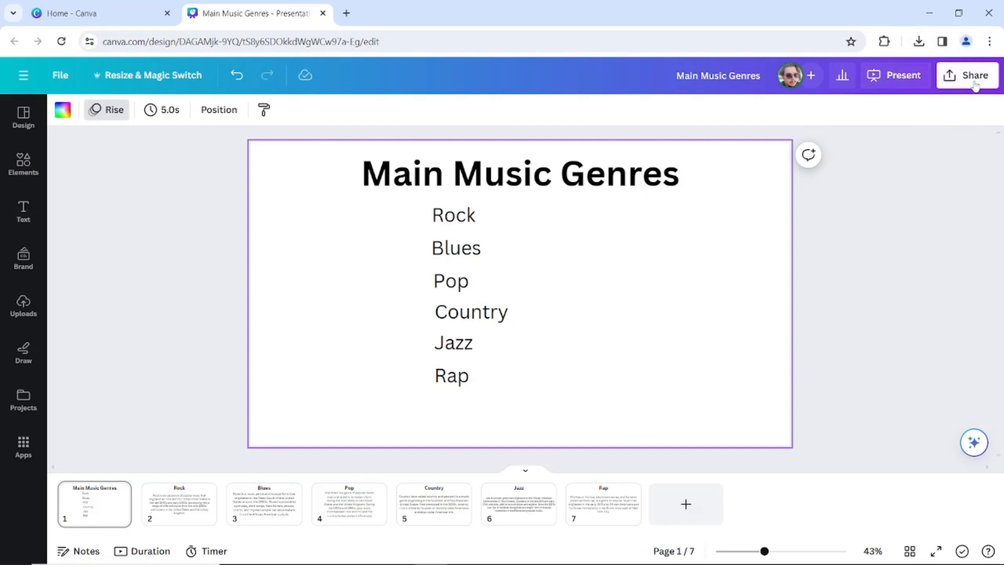
Step: Download all seven pages as a Microsoft PowerPoint file via Share > More
left_click(967, 75)
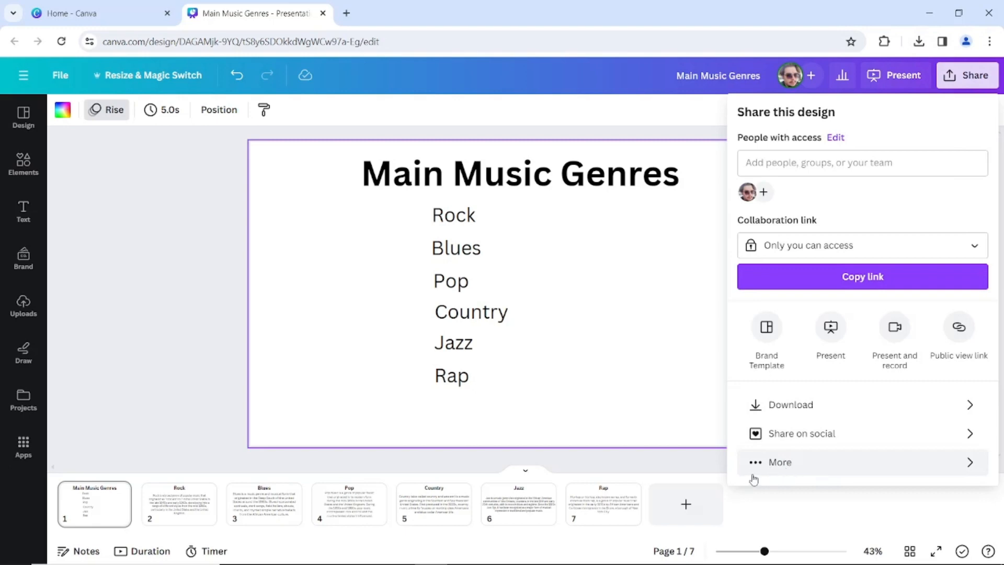
left_click(779, 461)
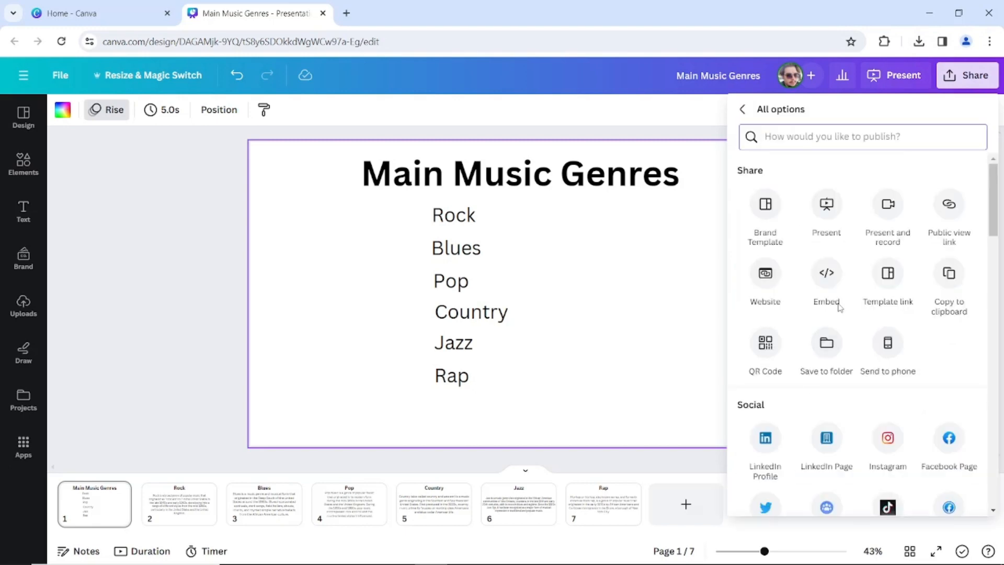
scroll("down", 3)
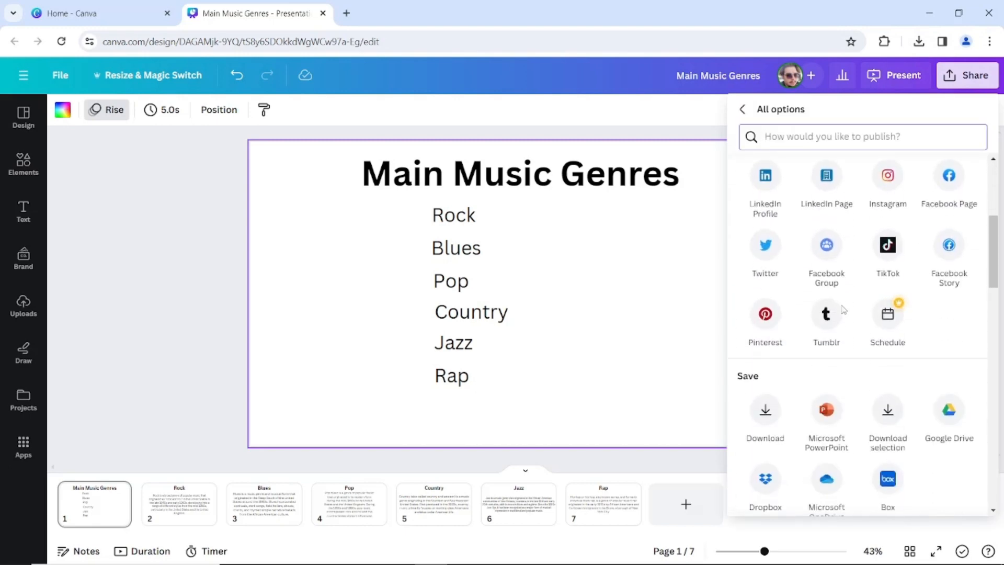
scroll("down", 3)
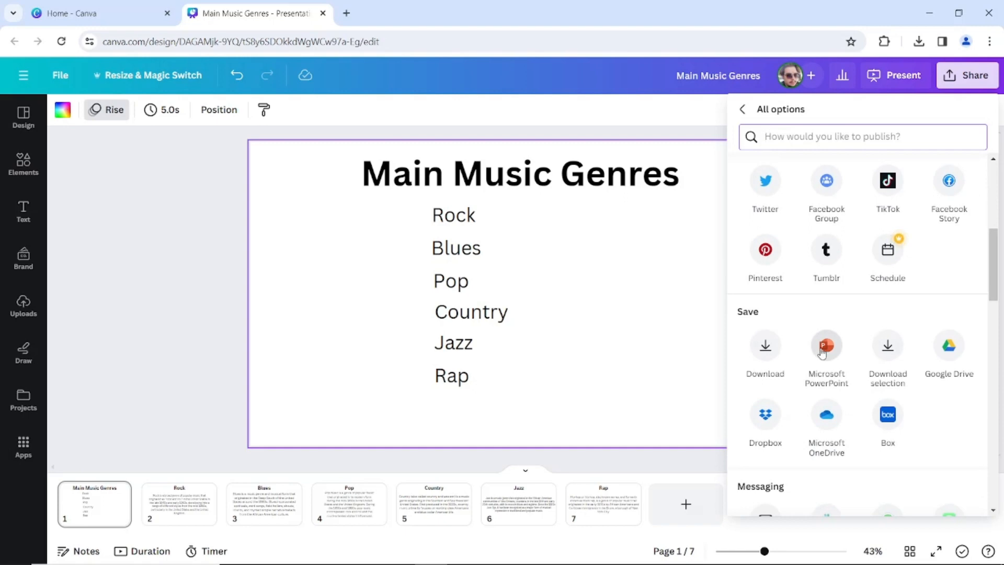
left_click(826, 346)
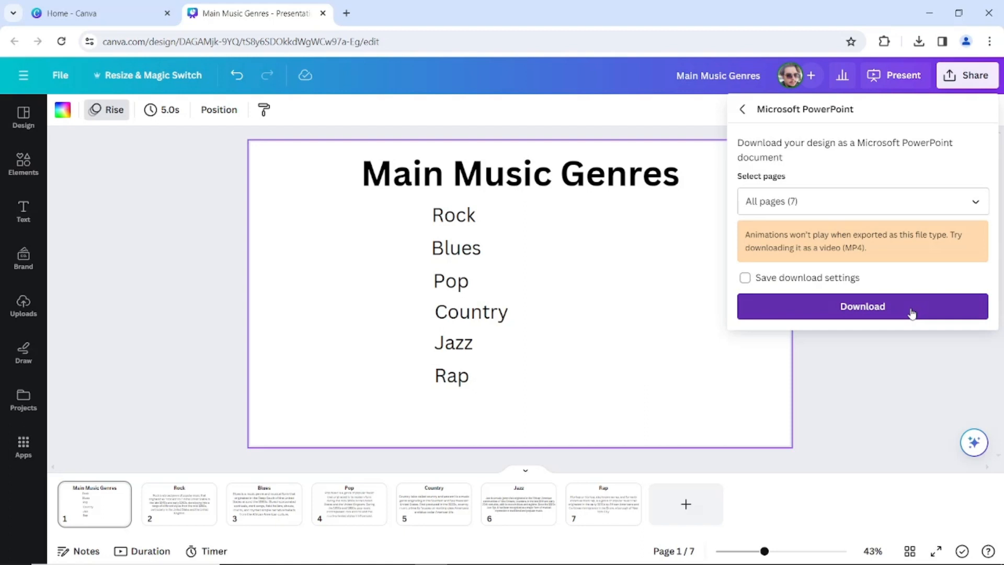
left_click(862, 307)
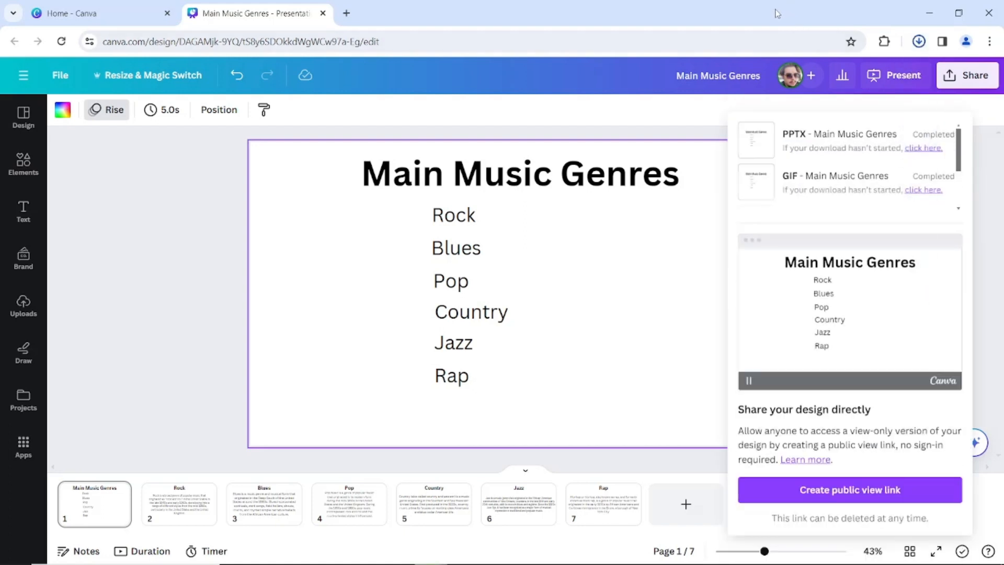
Step: Show the browser's recent downloads listing the Main Music Genres PPTX, then restore the window down
left_click(918, 41)
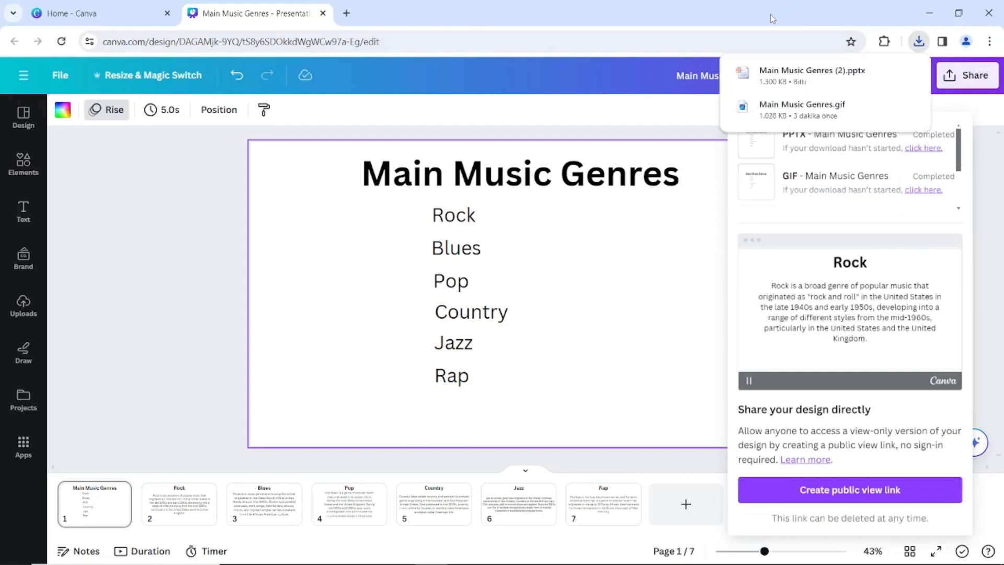
left_click(959, 13)
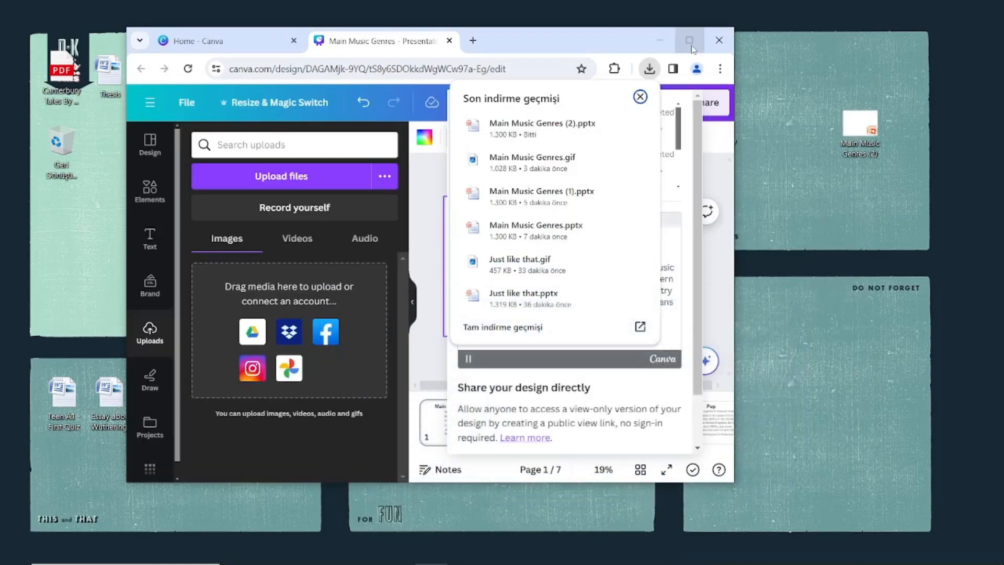
Step: Download the whole presentation as a GIF via Share > Download with File type GIF
left_click(689, 40)
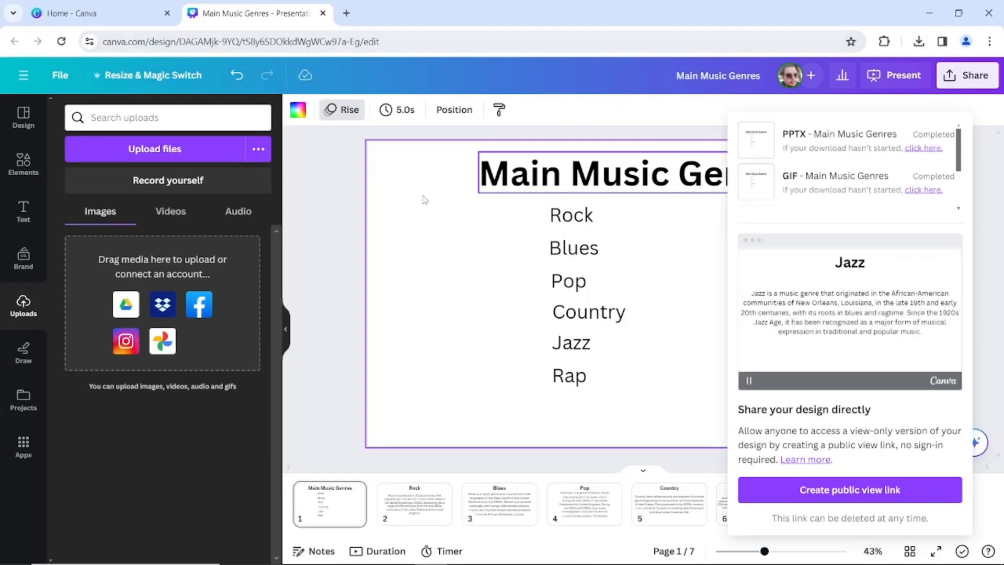
left_click(690, 309)
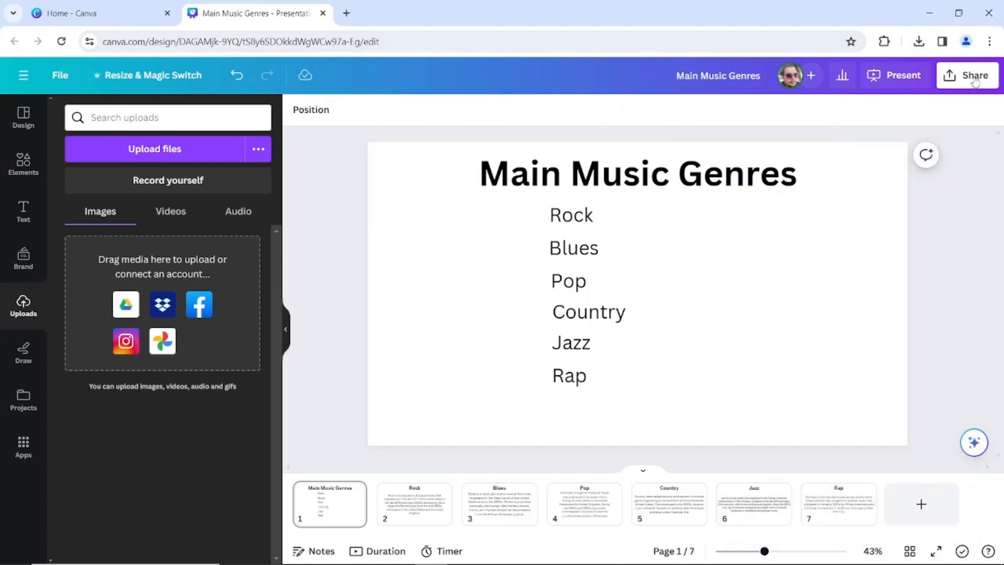
left_click(971, 76)
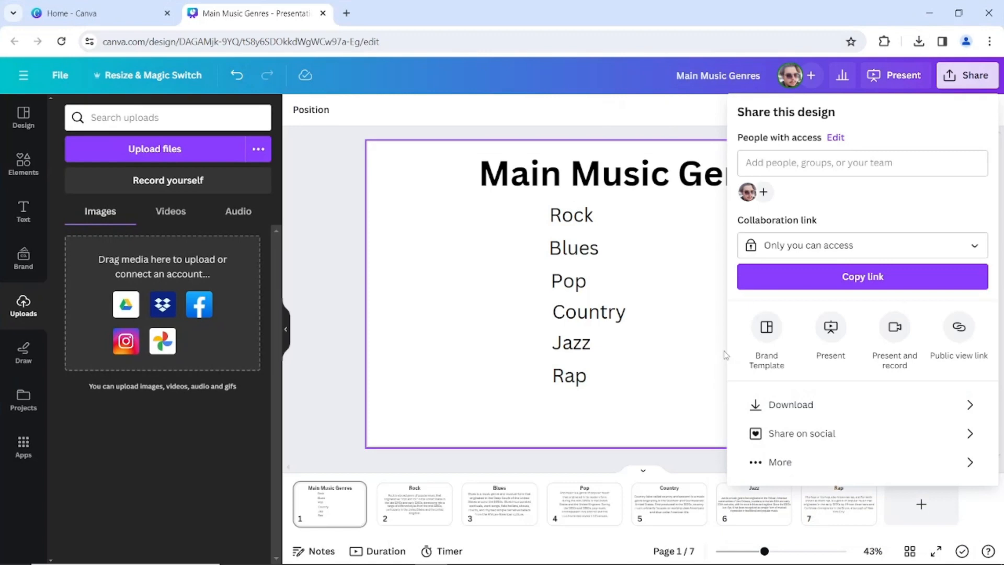
left_click(791, 403)
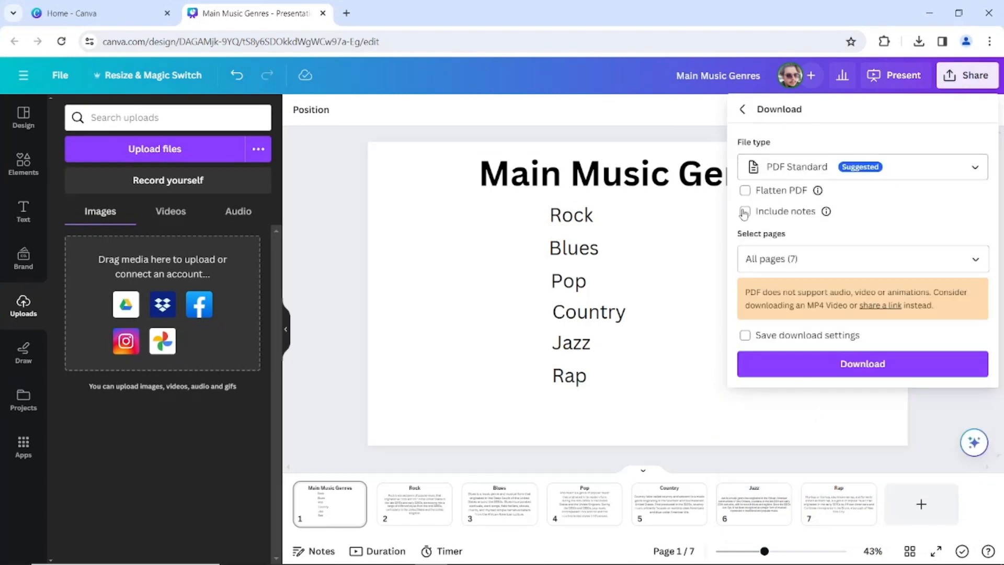
left_click(861, 166)
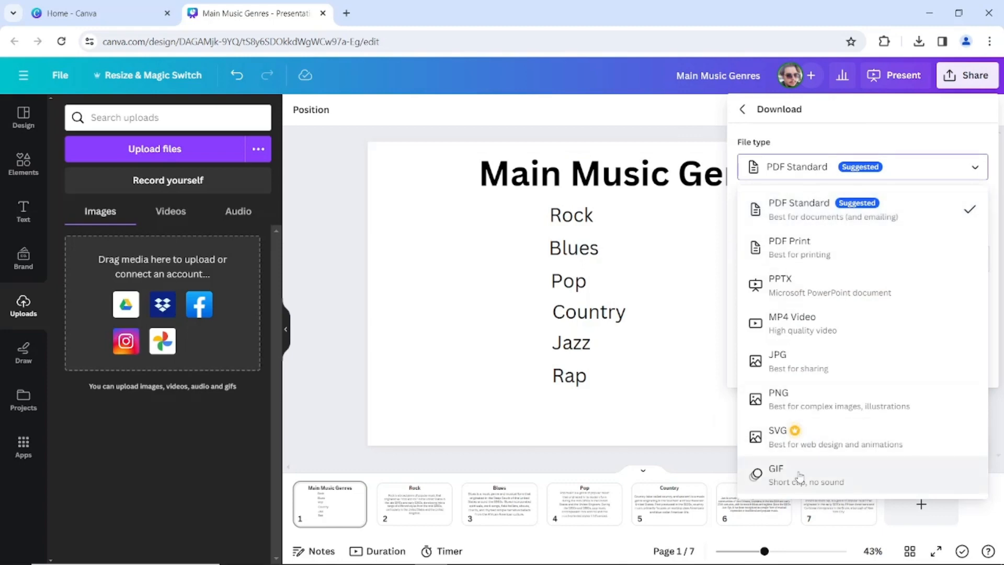
left_click(776, 473)
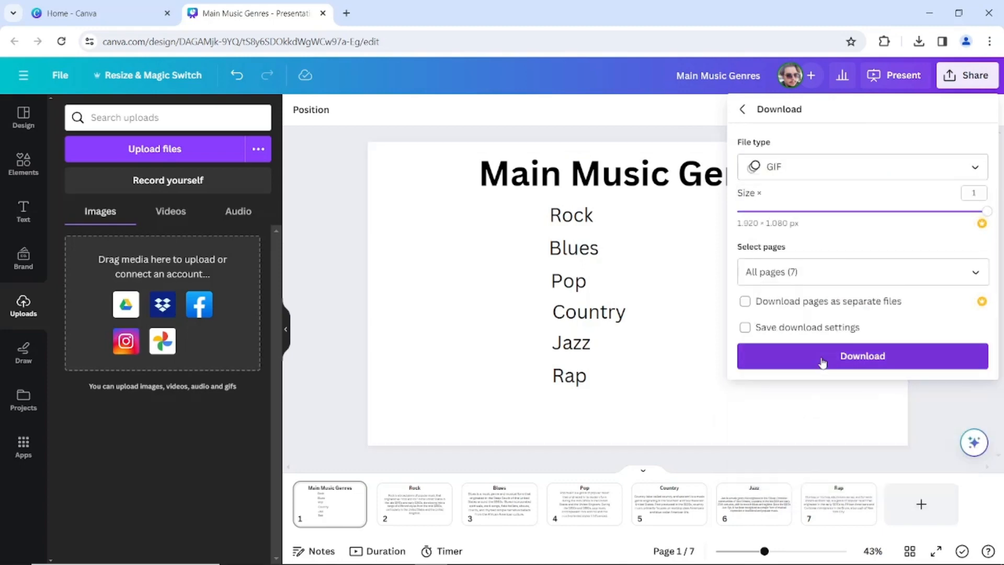
left_click(860, 355)
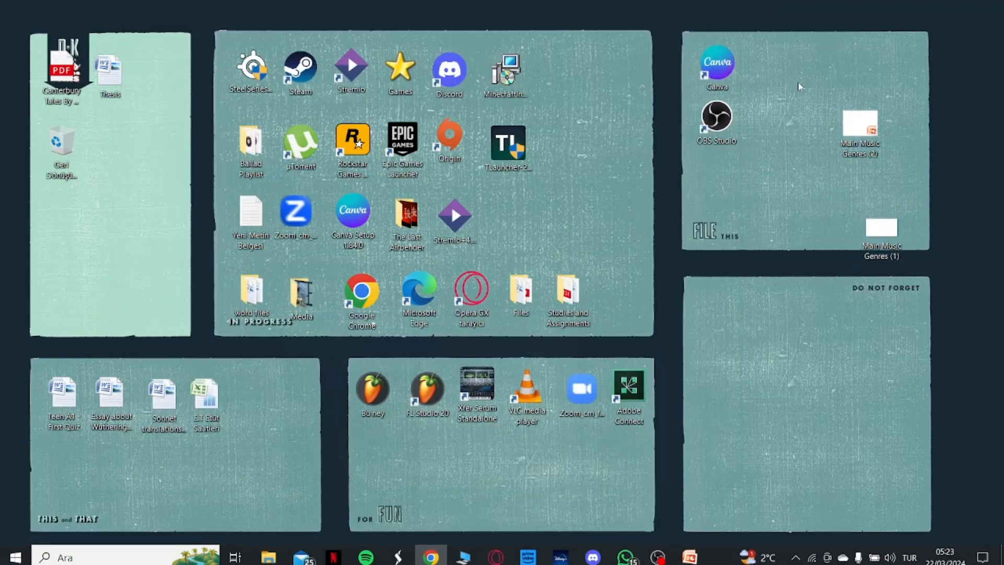
Step: Open Main Music Genres (2) PPTX from the desktop and cover slide 1 with the GIF
double_click(860, 127)
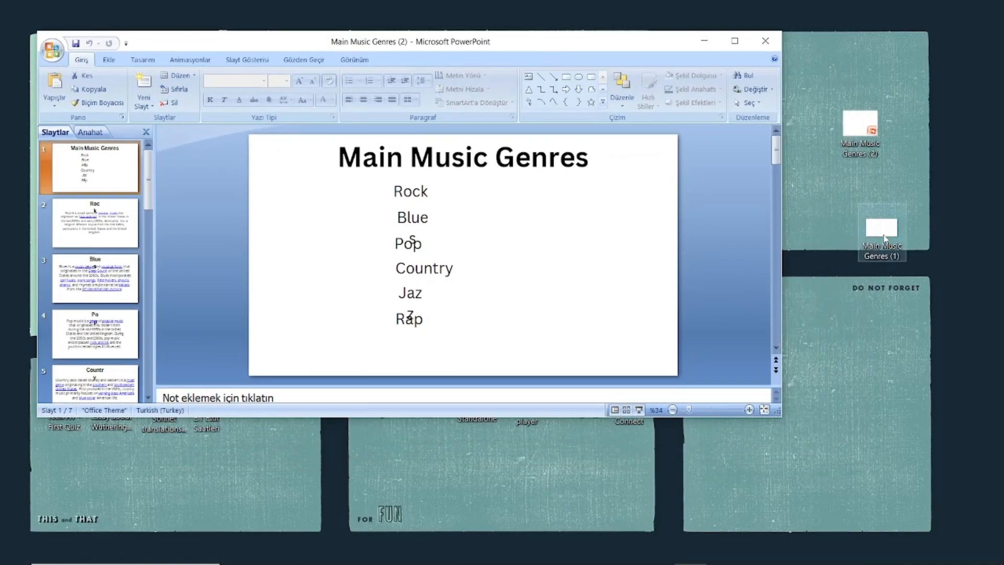
mouse_move(495, 237)
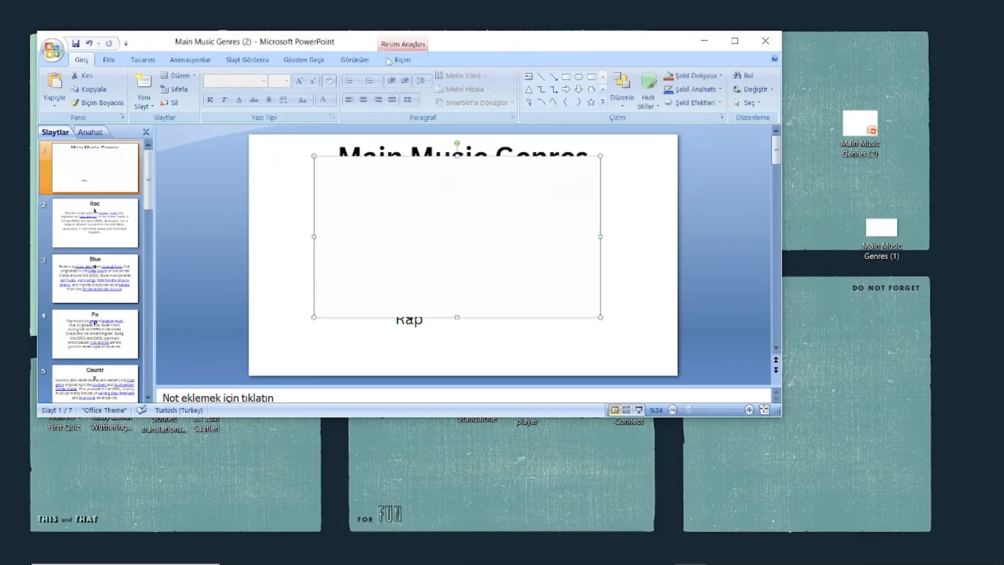
left_click(734, 40)
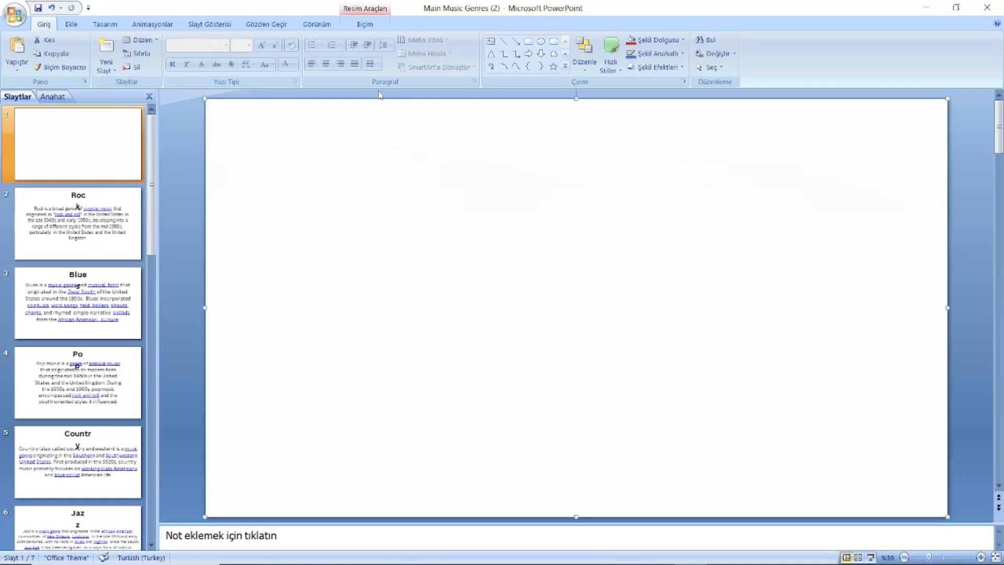
Step: Start the slideshow From Beginning so the title slide's GIF animates
left_click(209, 24)
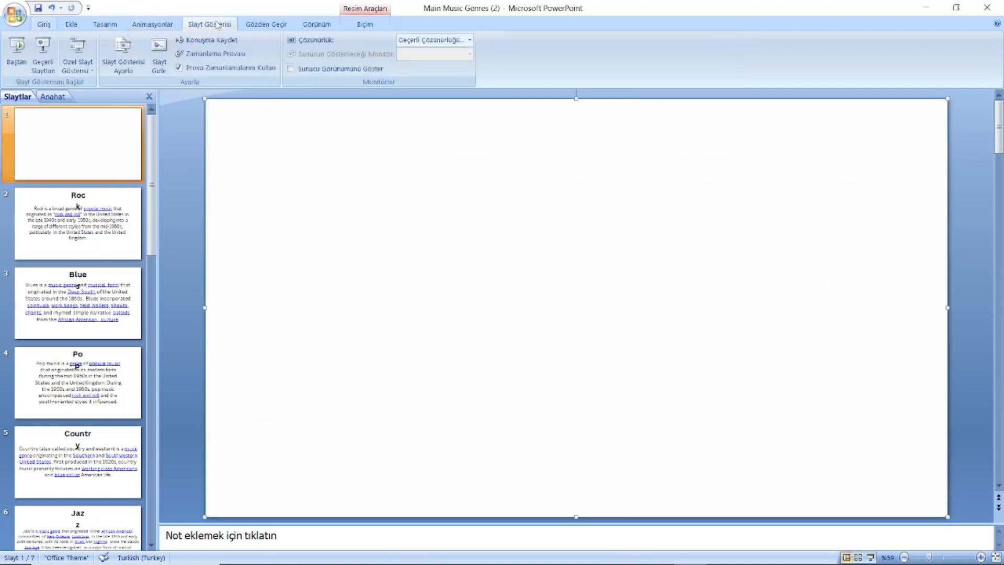
mouse_move(15, 52)
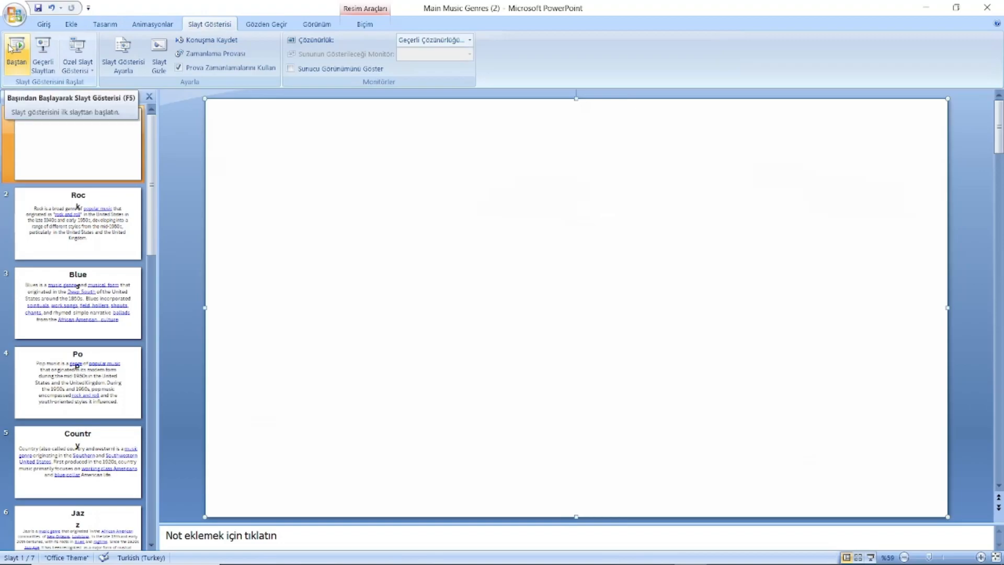
left_click(77, 461)
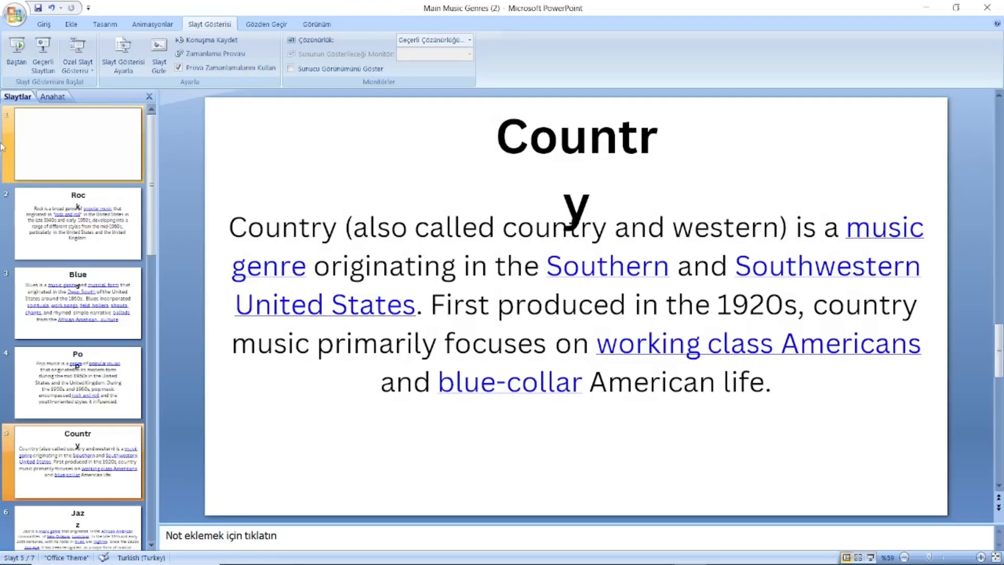
left_click(73, 143)
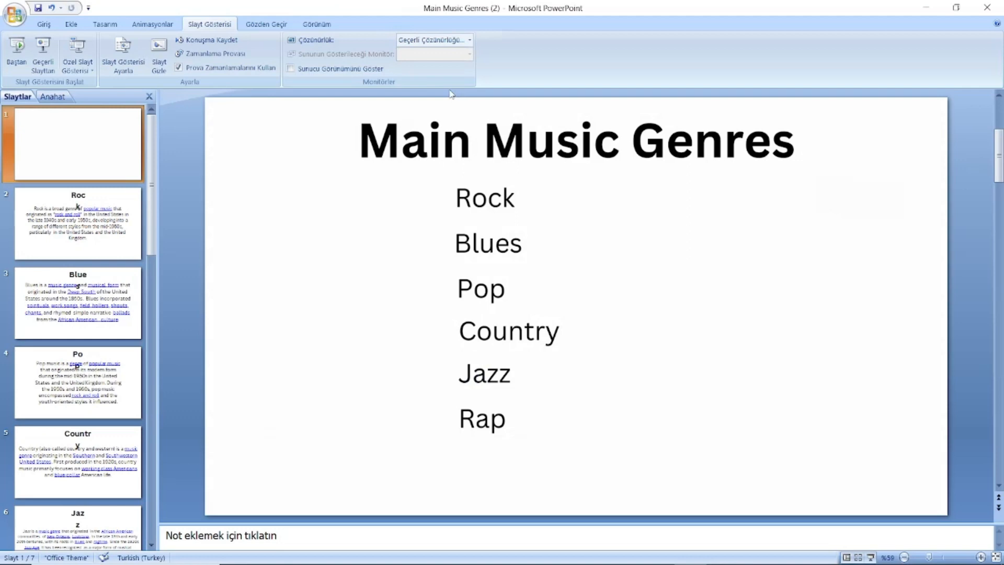